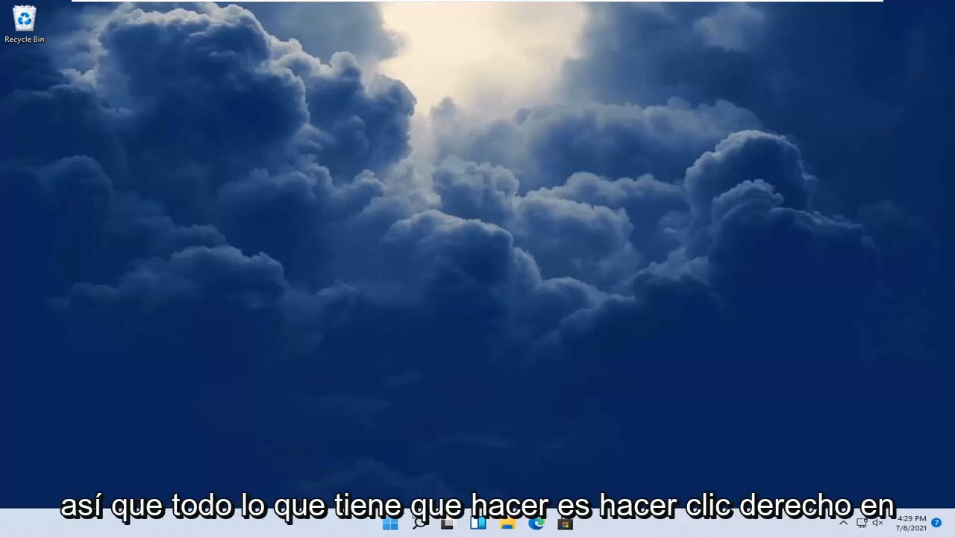
# Step: Right-click the Start button to show the Quick Link power-user menu
pyautogui.rightClick(386, 522)
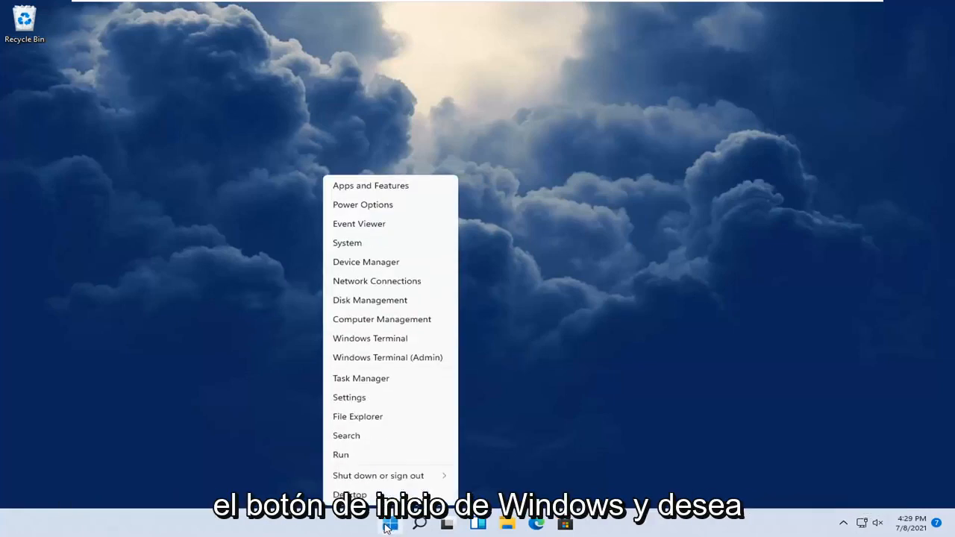
# Step: Open Settings from the Quick Link menu and scroll Privacy & security to App permissions
pyautogui.click(348, 396)
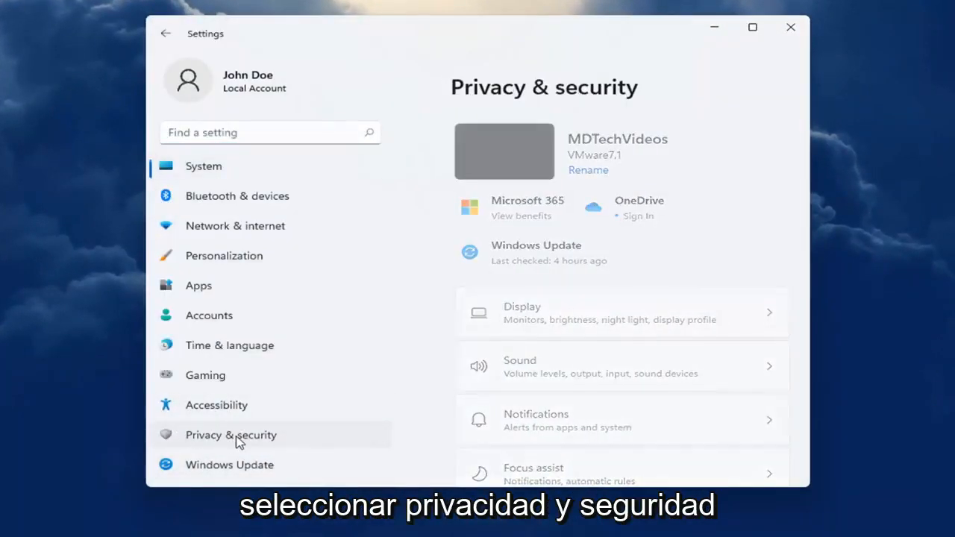
pyautogui.scroll(-3)
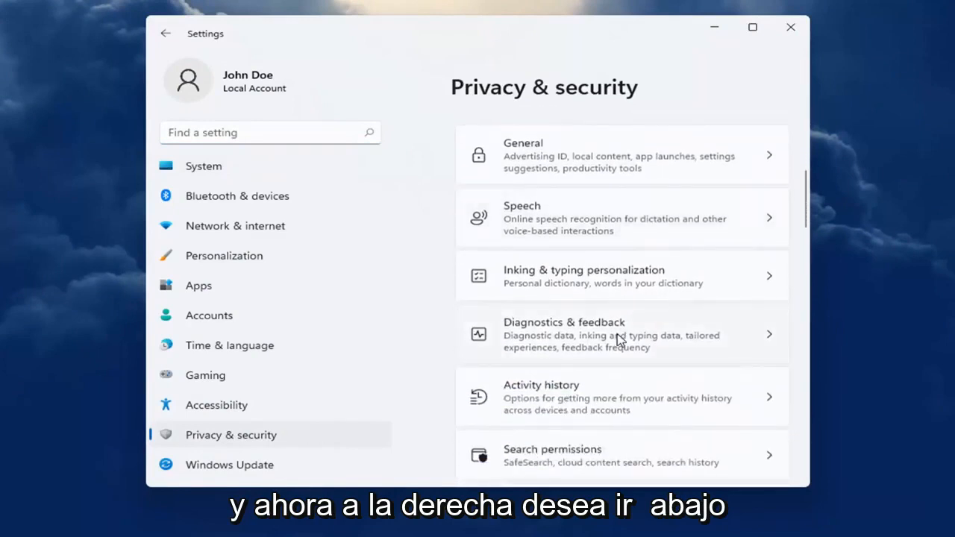
pyautogui.scroll(-3)
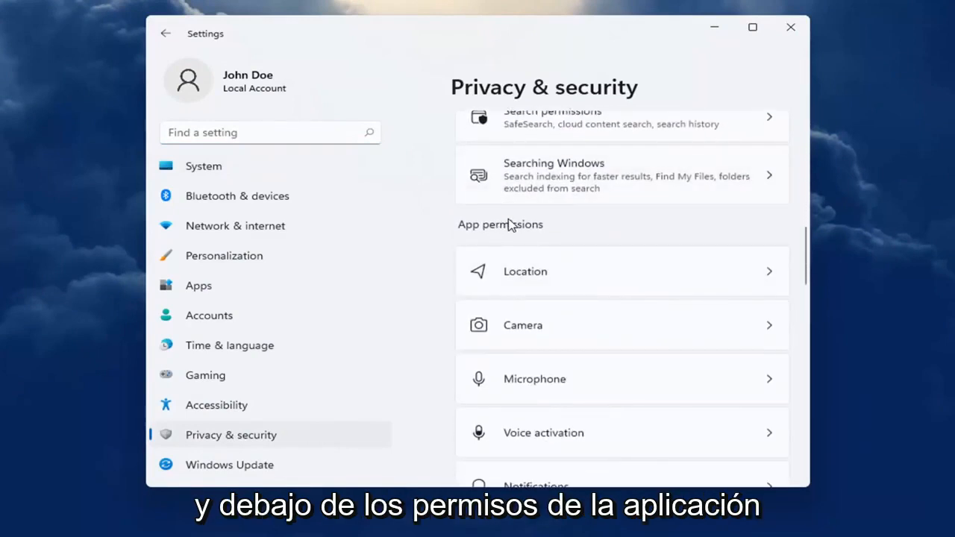
pyautogui.scroll(-3)
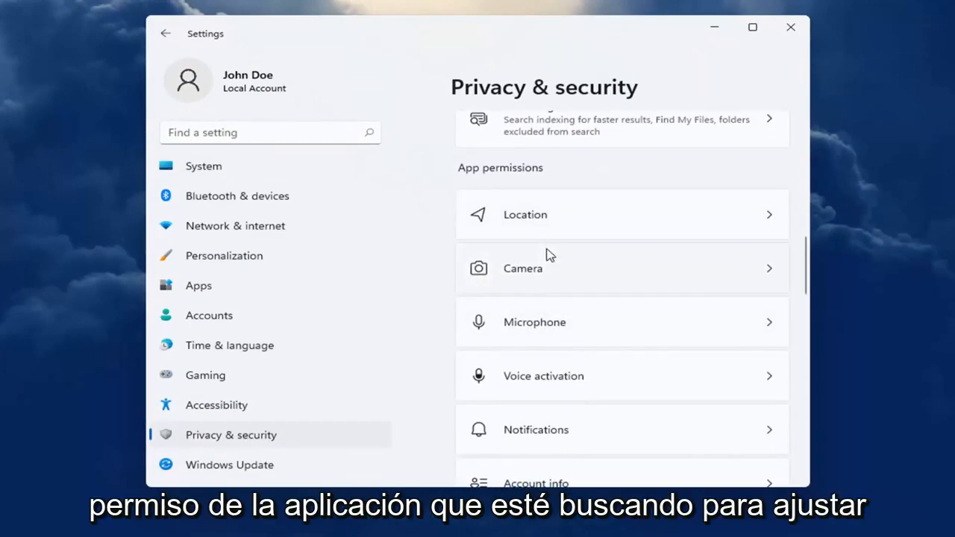
pyautogui.moveTo(534, 288)
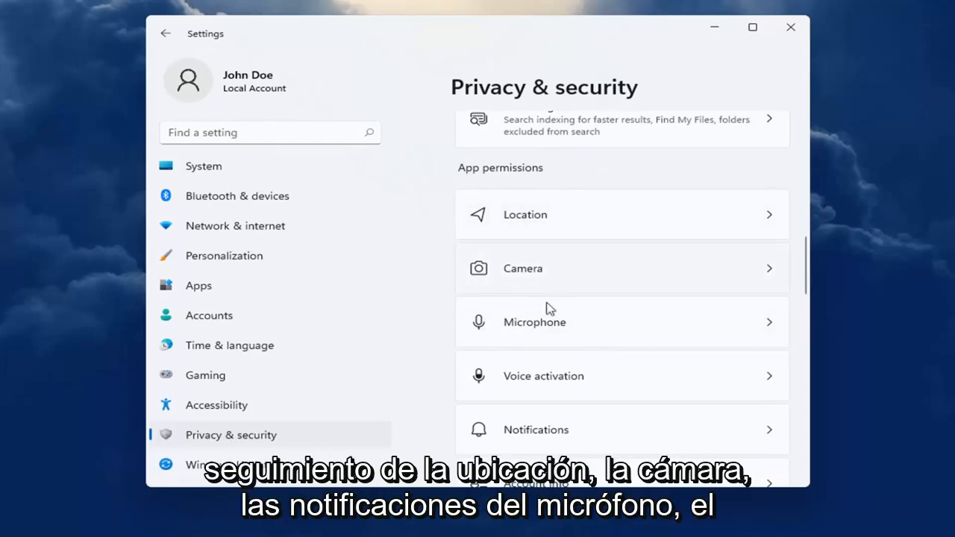
pyautogui.scroll(-3)
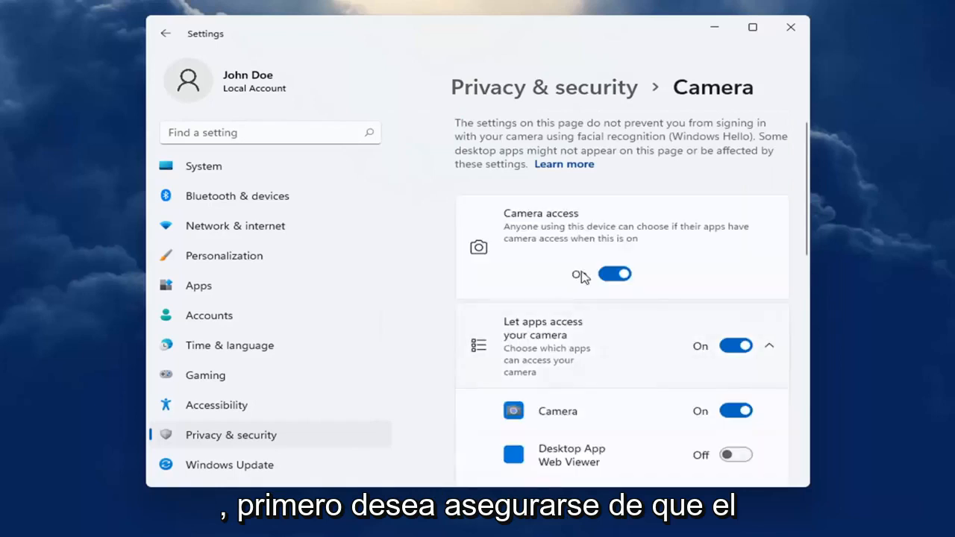
pyautogui.moveTo(610, 300)
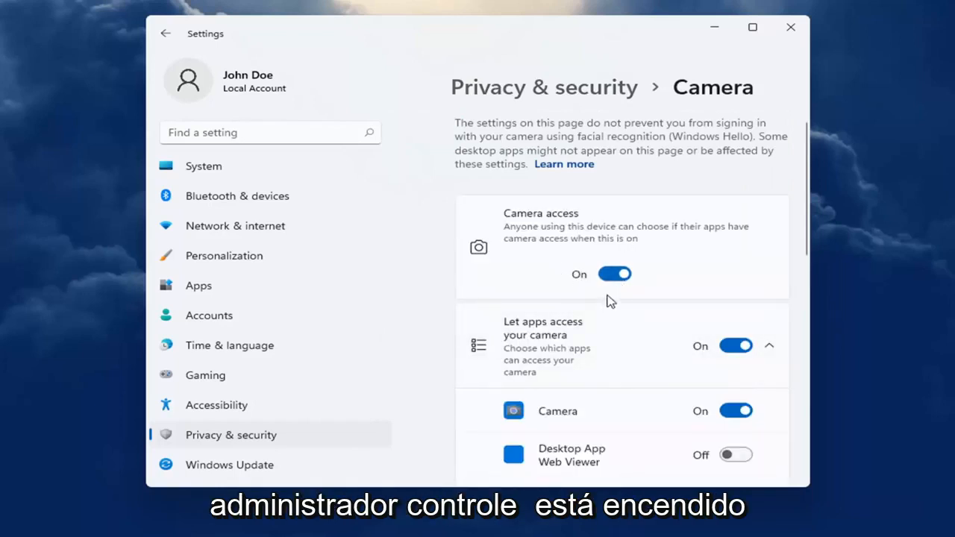
pyautogui.scroll(-3)
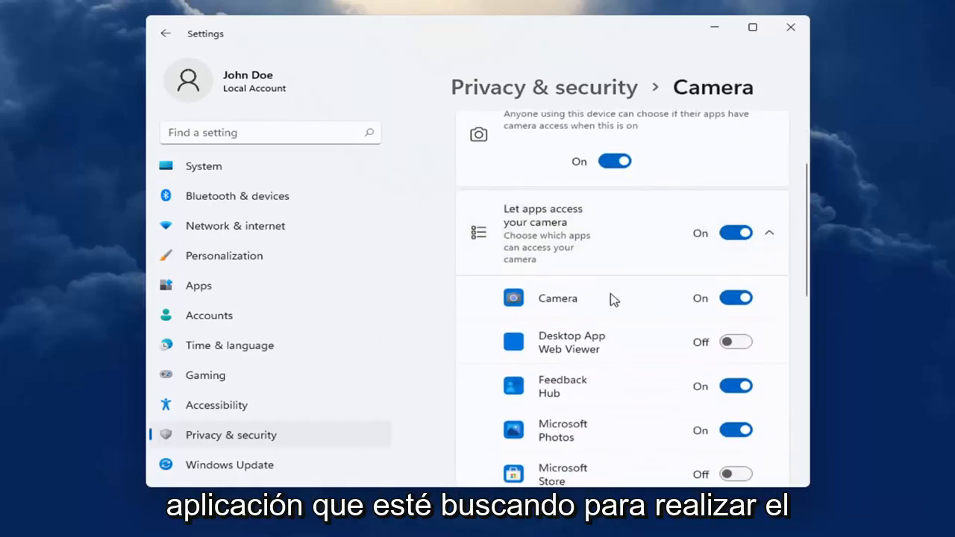
pyautogui.scroll(-3)
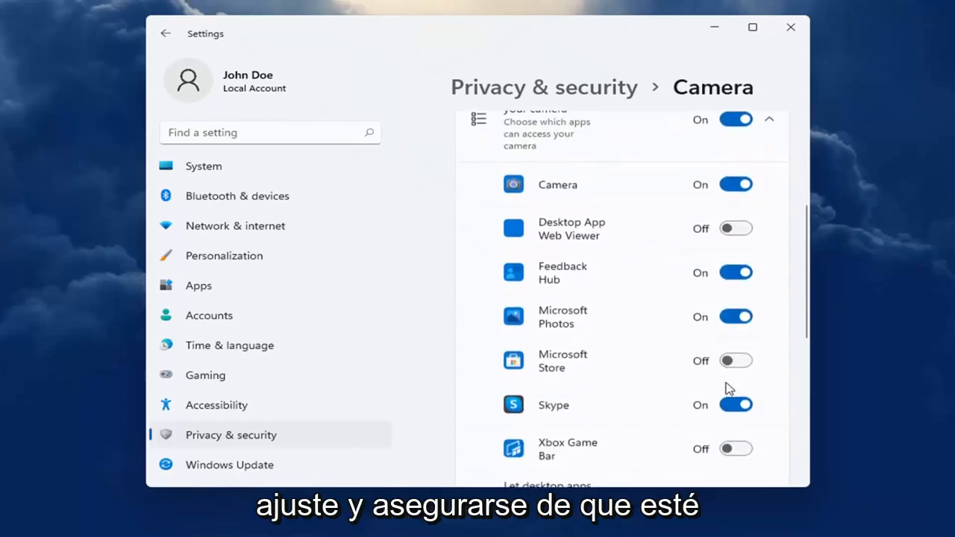
pyautogui.moveTo(738, 408)
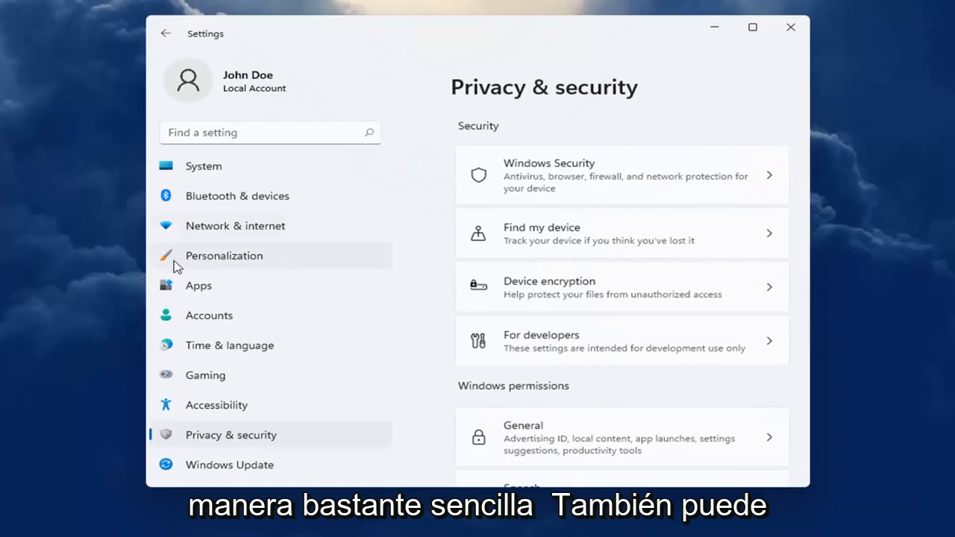
# Step: In Apps, search installed apps for 'skype' and open Skype's options menu
pyautogui.click(198, 285)
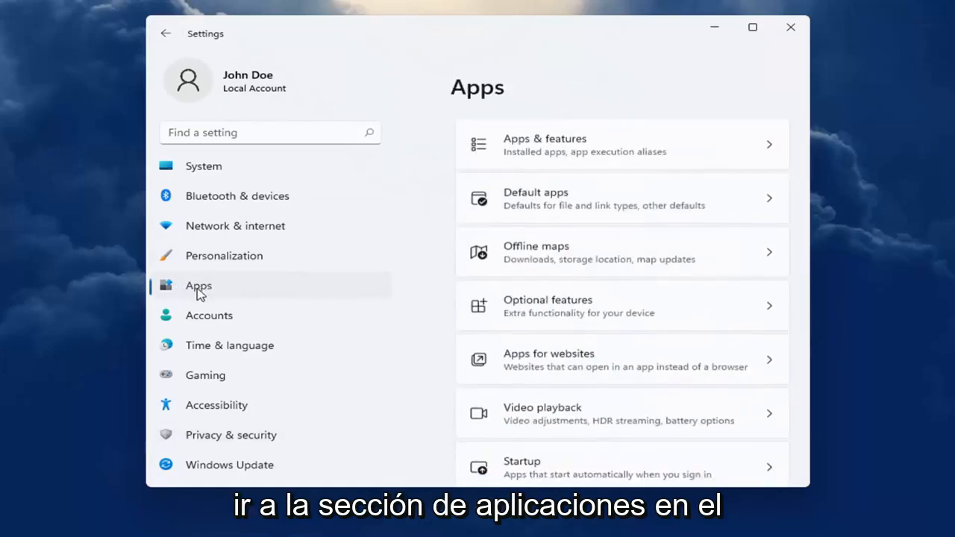
pyautogui.moveTo(542, 152)
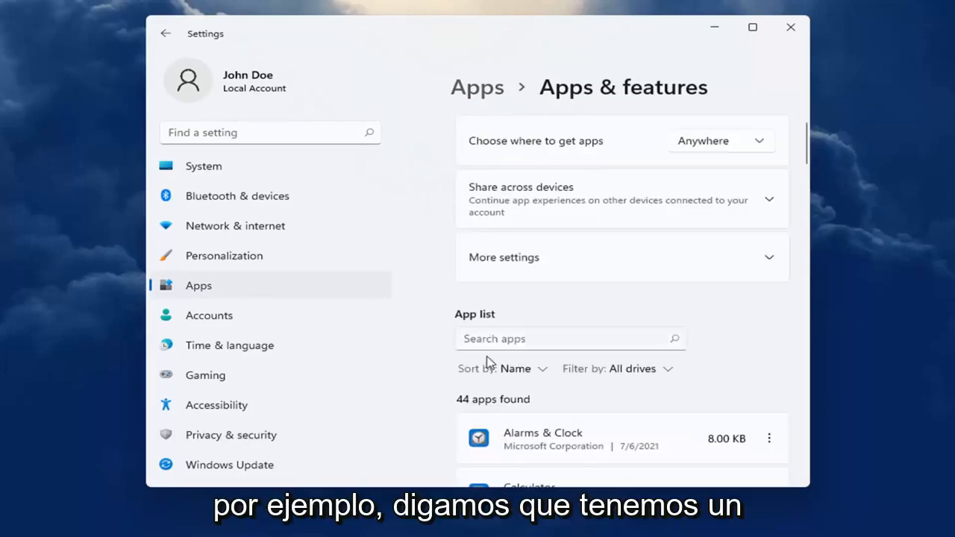
pyautogui.write('skype')
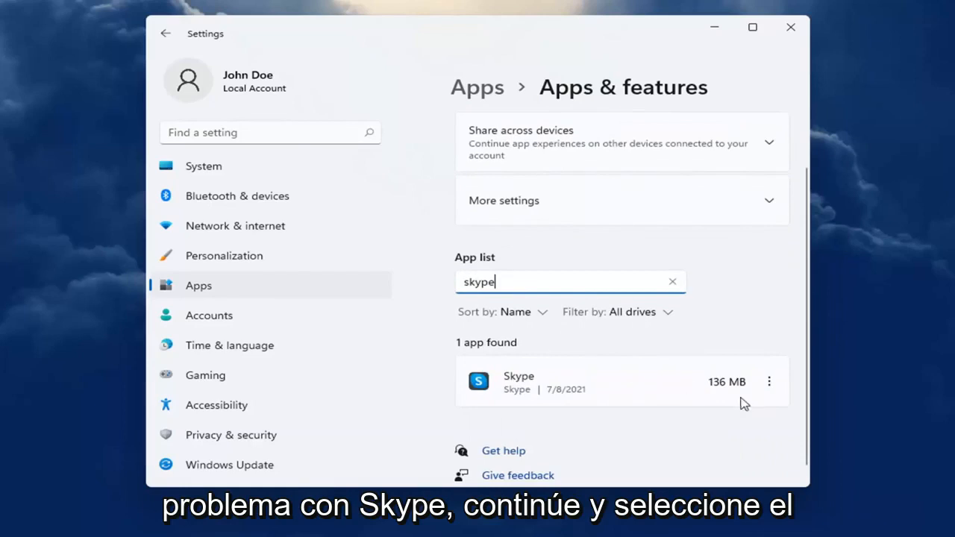
pyautogui.click(769, 381)
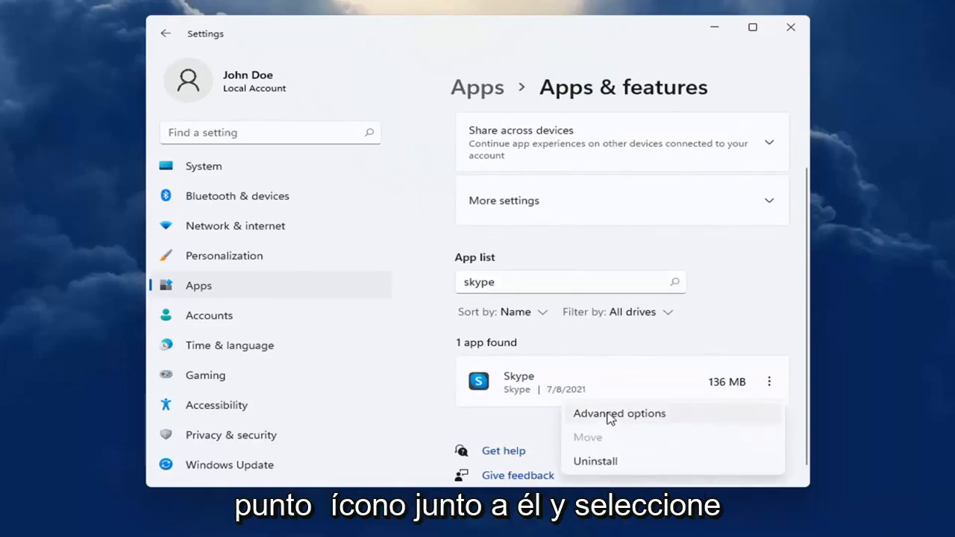
# Step: Check Skype's Advanced options for Camera and Microphone permissions, then close Settings
pyautogui.click(618, 414)
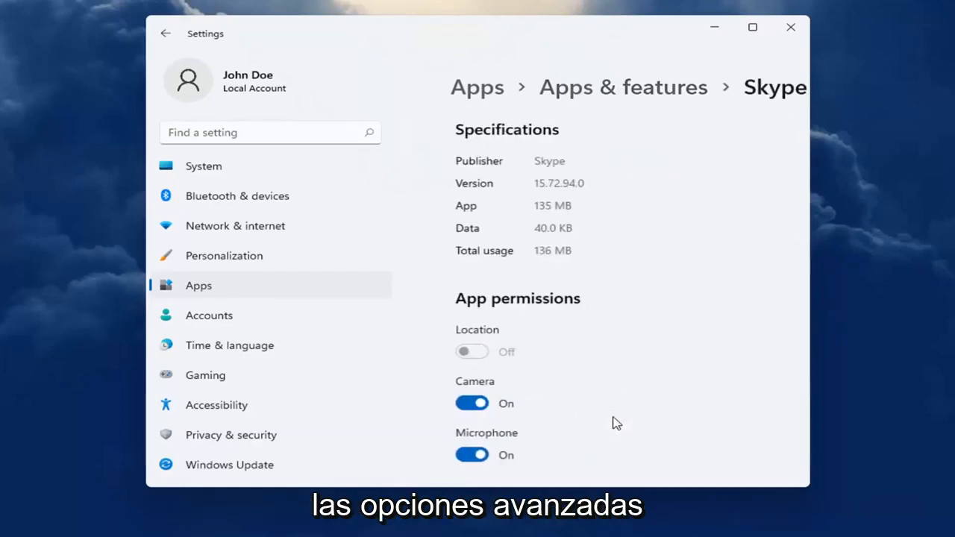
pyautogui.scroll(-3)
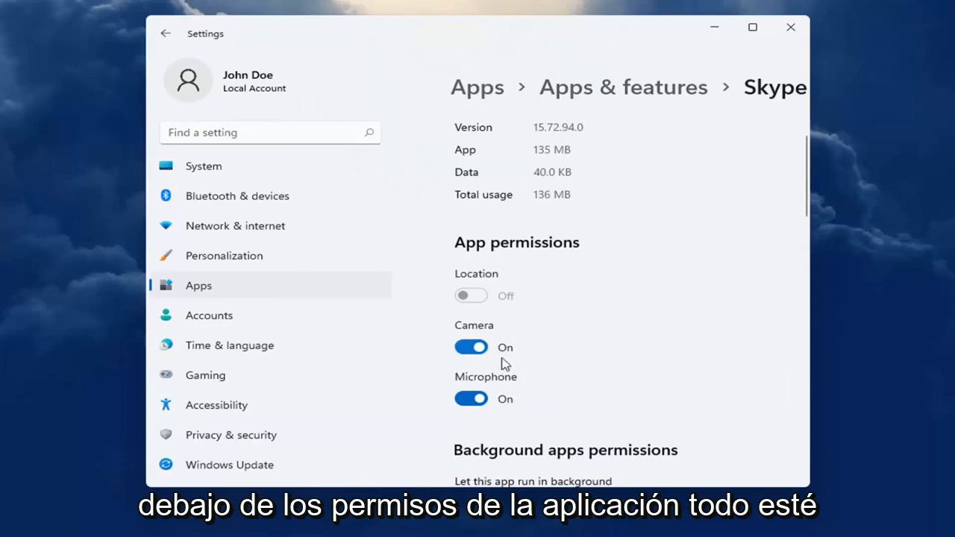
pyautogui.moveTo(494, 431)
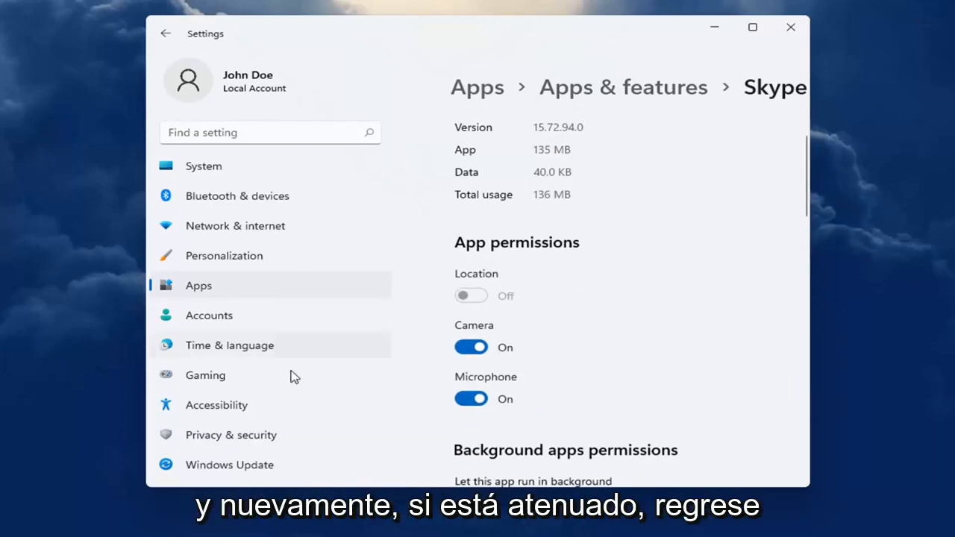
pyautogui.moveTo(469, 364)
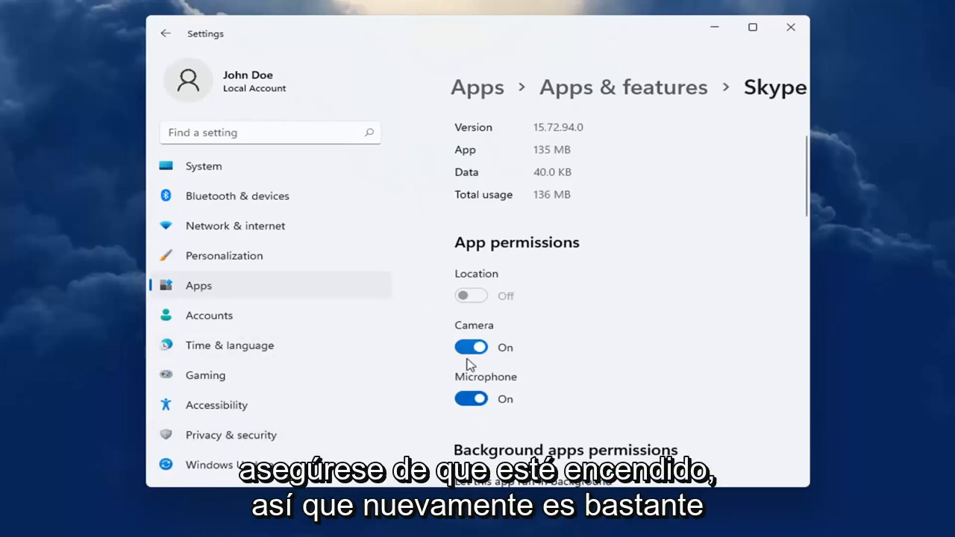
pyautogui.click(786, 25)
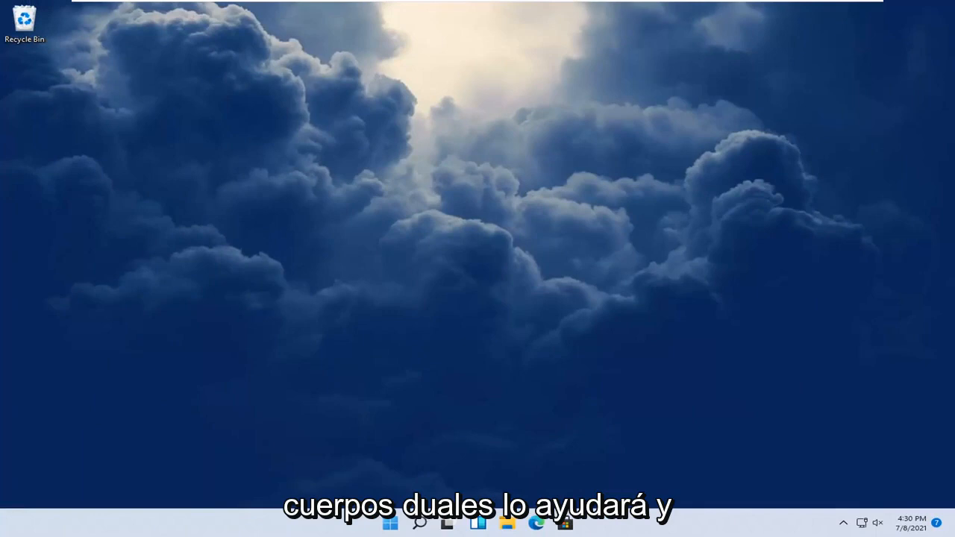